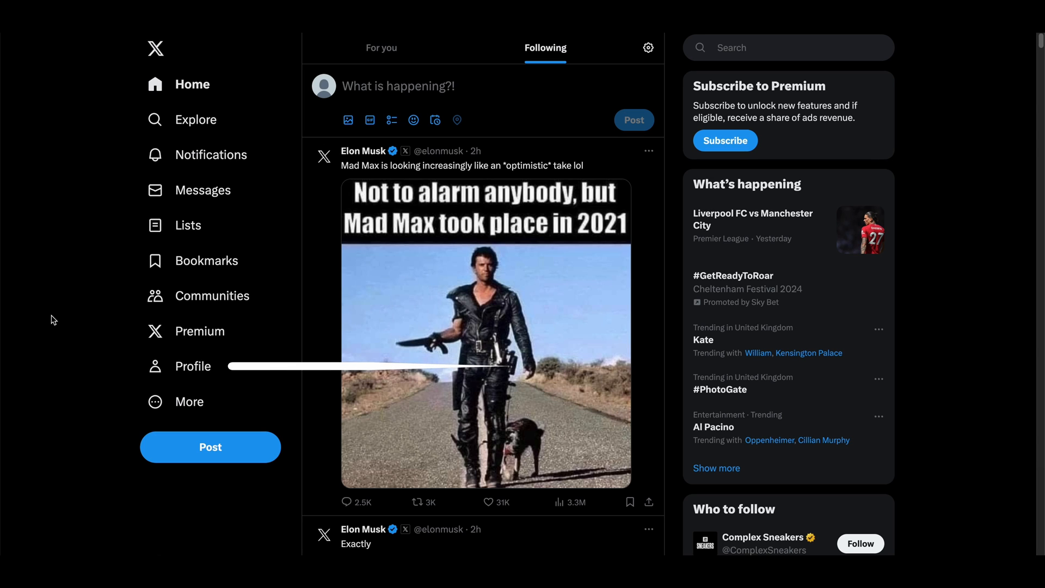
# - Go to your own X profile page from the home feed
pyautogui.click(193, 366)
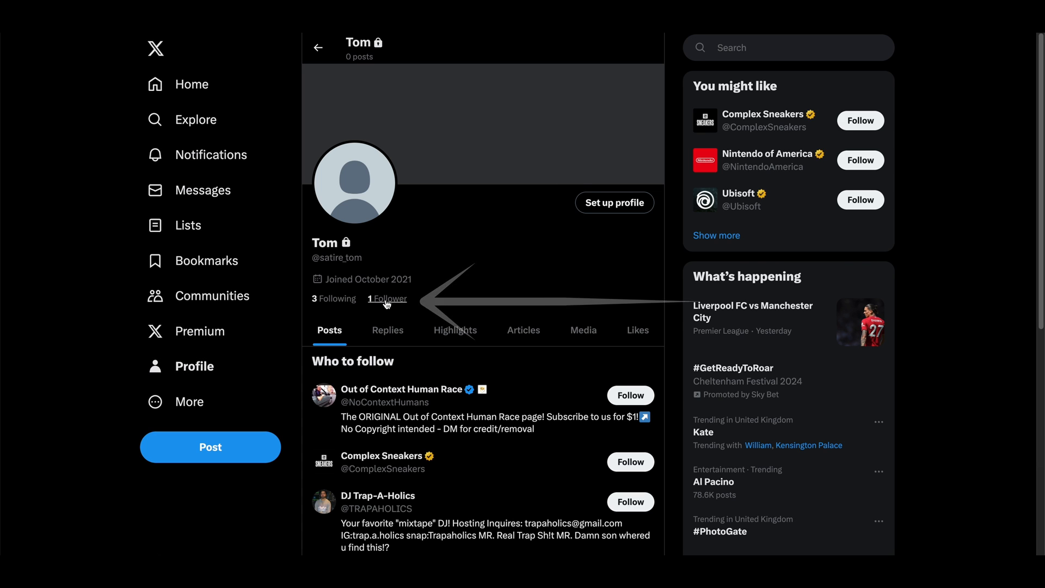
# - Show the full followers list (all followers, not only verified), revealing Viddyoze
pyautogui.click(386, 298)
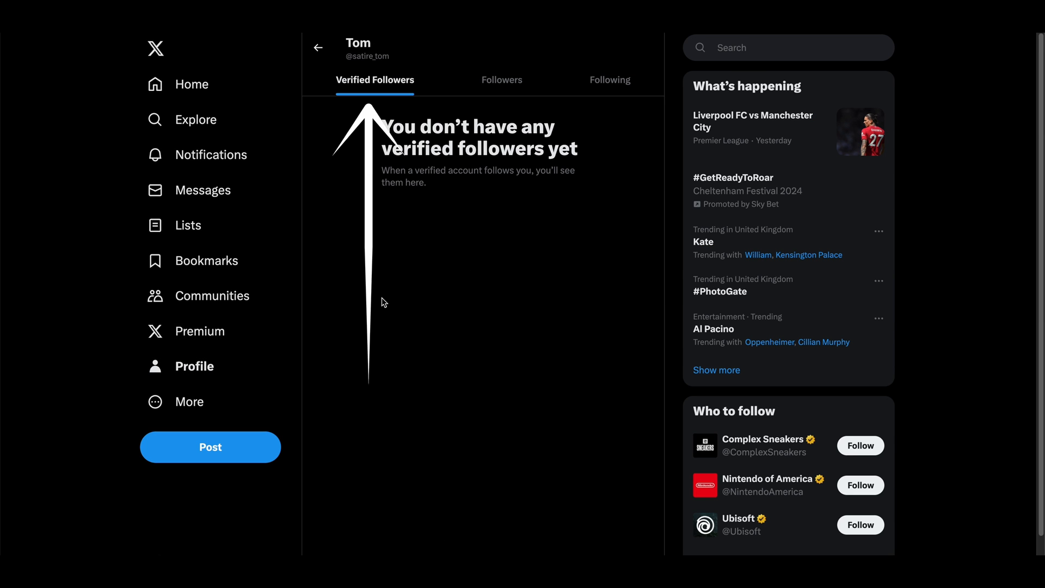
pyautogui.click(501, 79)
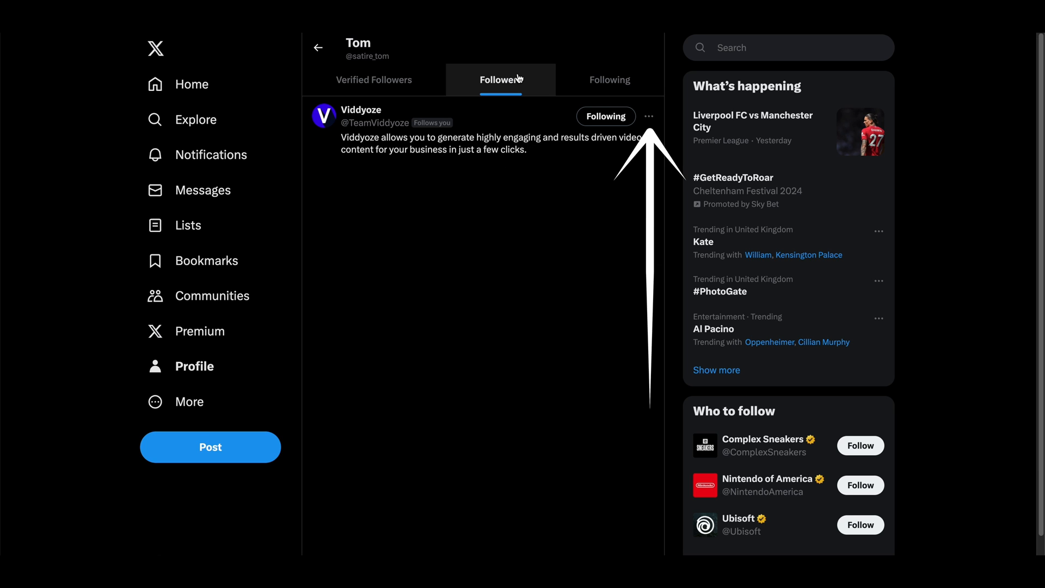
# - Choose 'Remove this follower' for Viddyoze, bringing up the removal confirmation
pyautogui.click(648, 116)
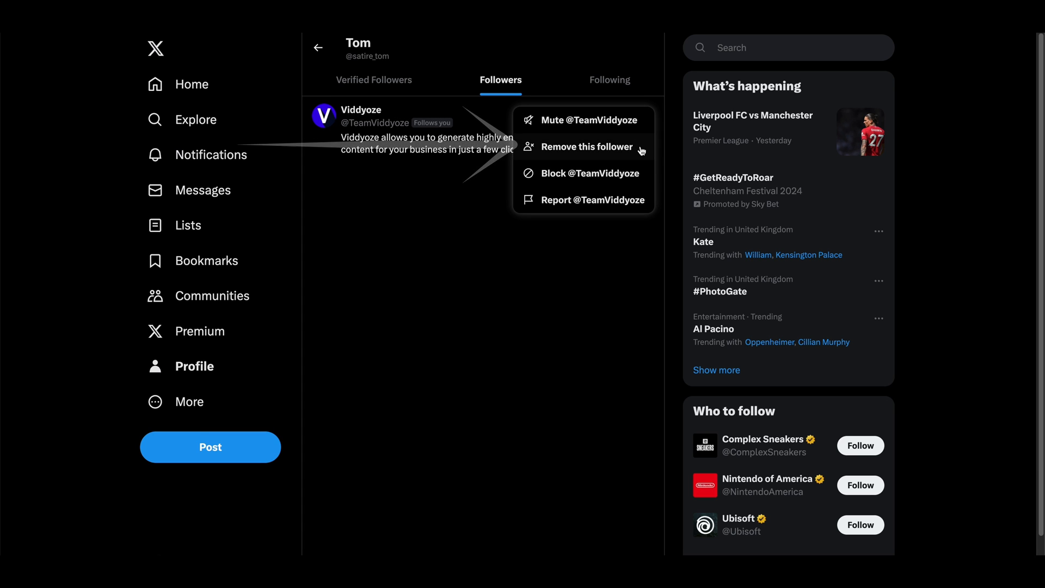
pyautogui.click(588, 147)
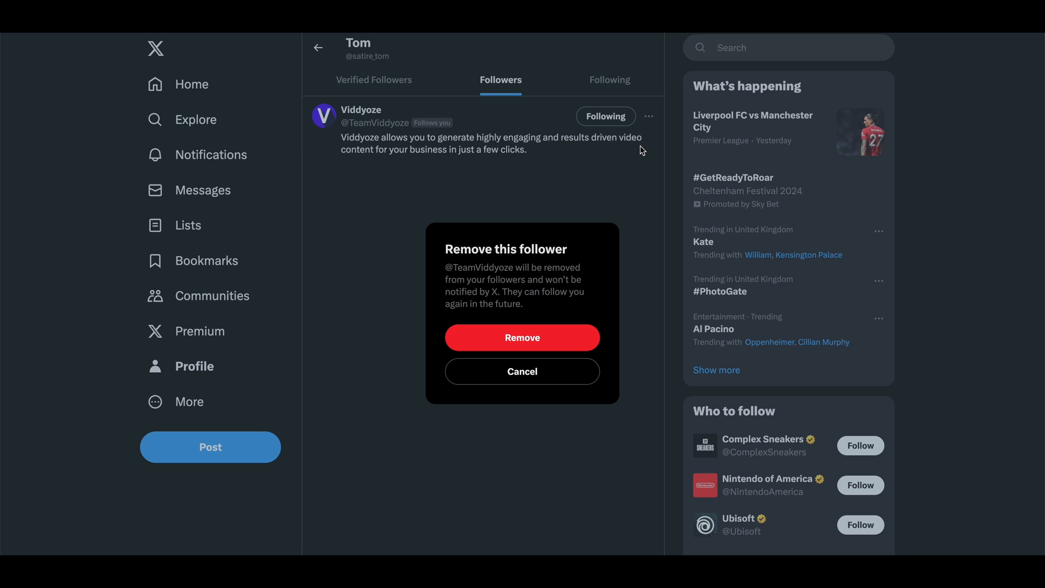
pyautogui.moveTo(569, 344)
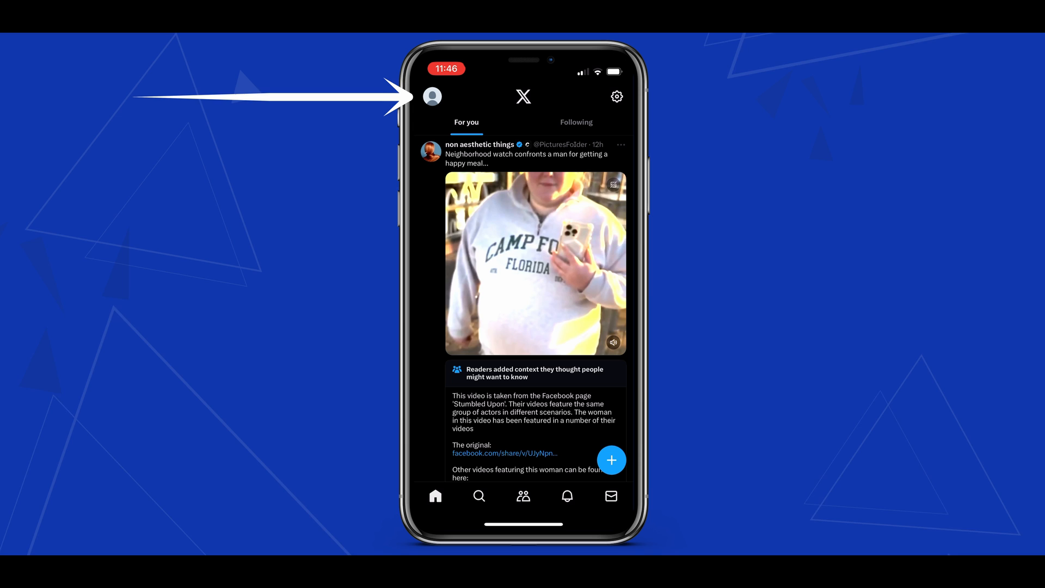
# - Reach your followers list in the mobile app, showing Viddyoze as the follower
pyautogui.click(432, 97)
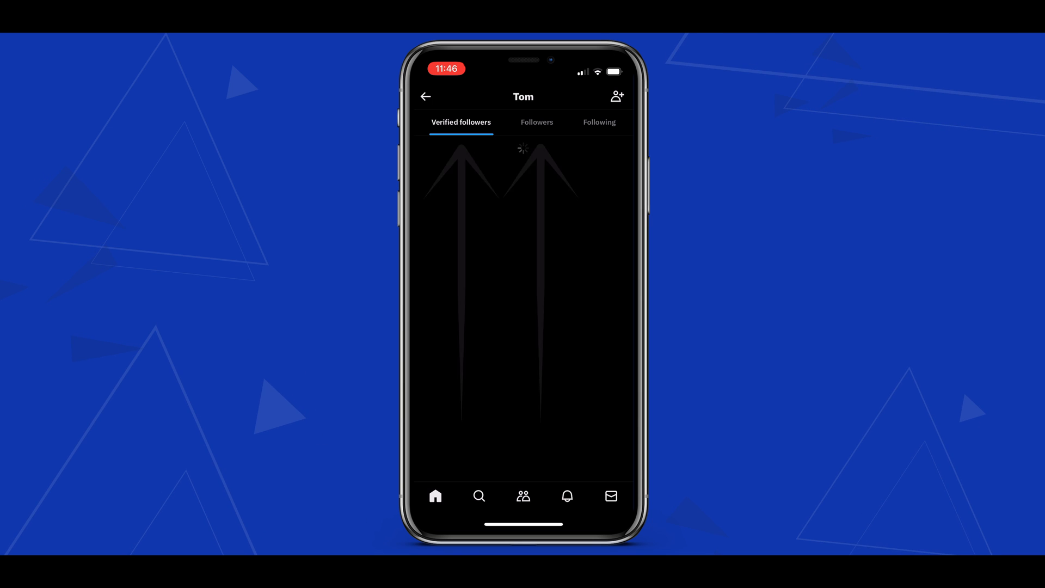
pyautogui.click(537, 122)
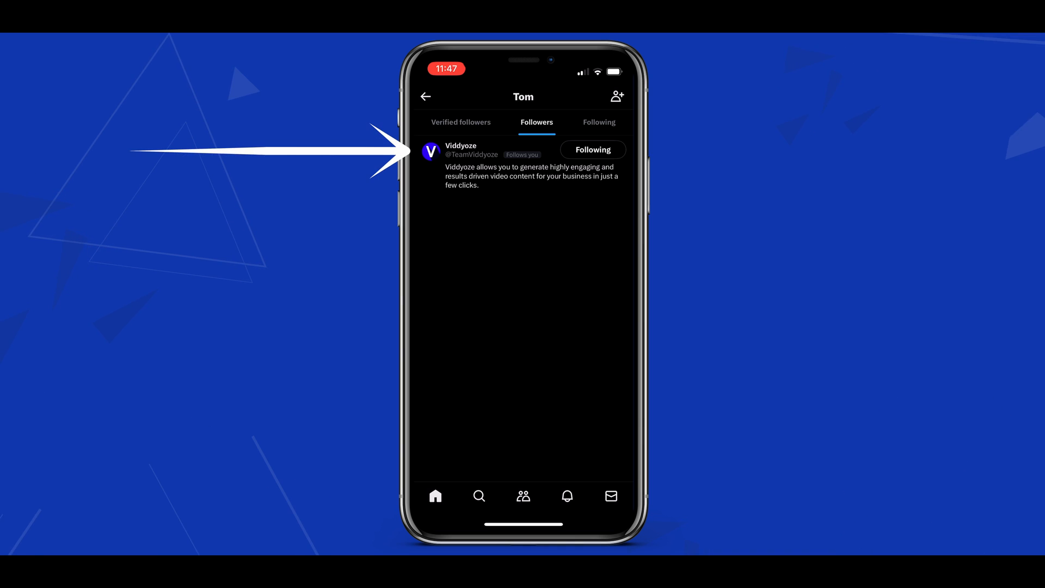
pyautogui.click(461, 149)
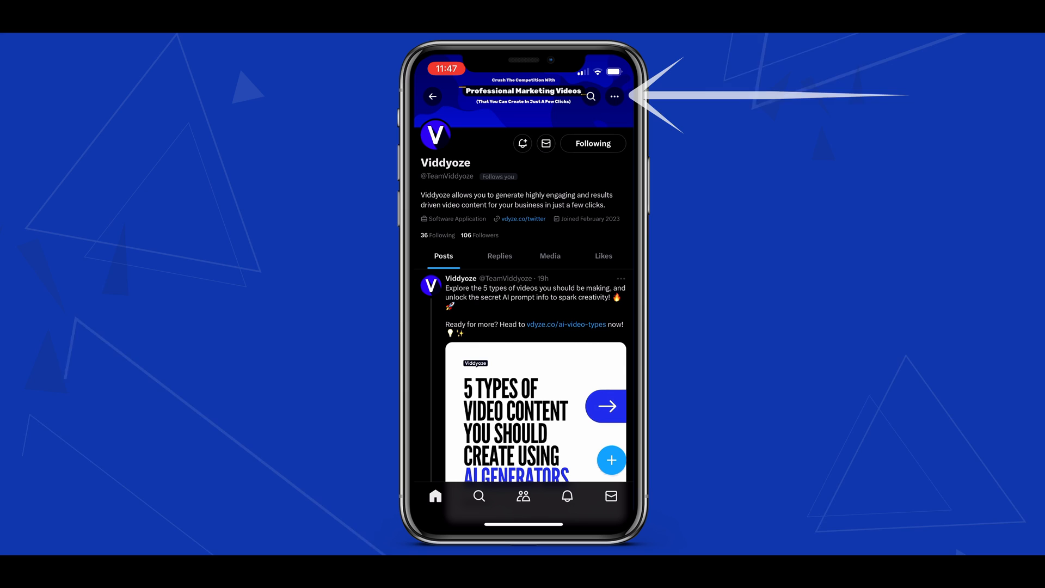
pyautogui.click(614, 97)
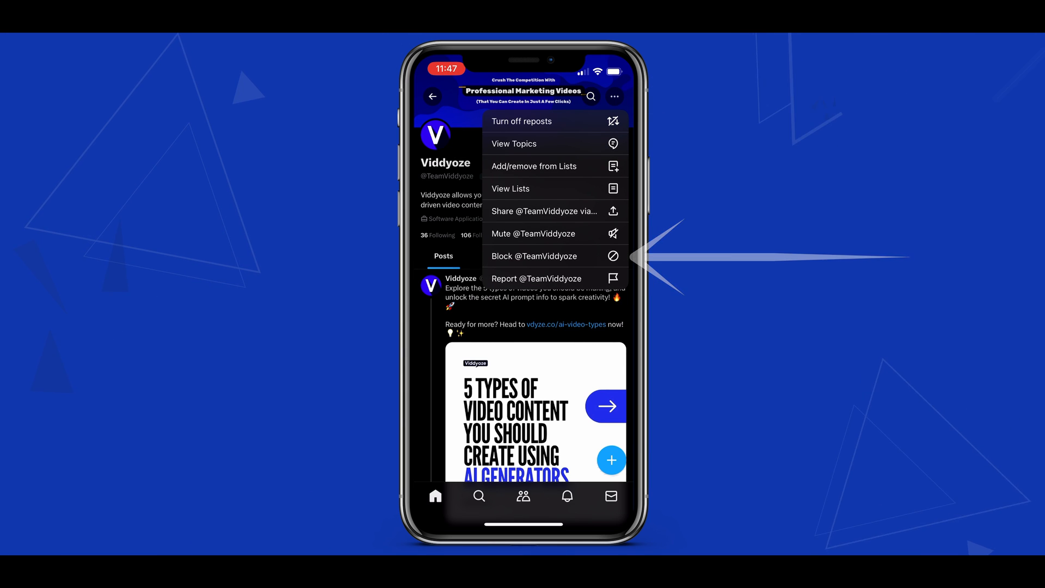
pyautogui.click(533, 256)
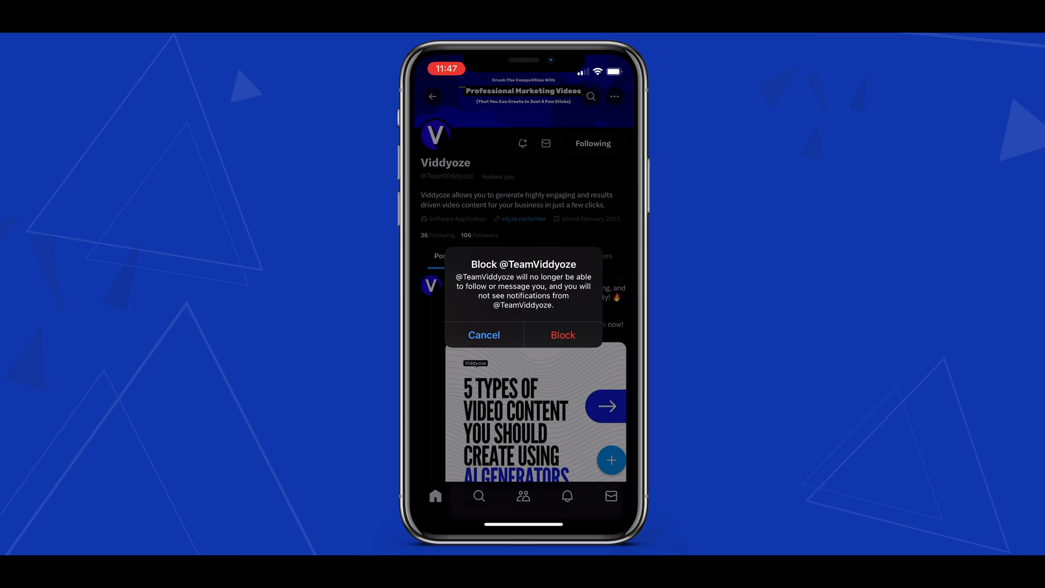
# - Confirm blocking Viddyoze, then undo the block so the account is unblocked but removed
pyautogui.click(562, 334)
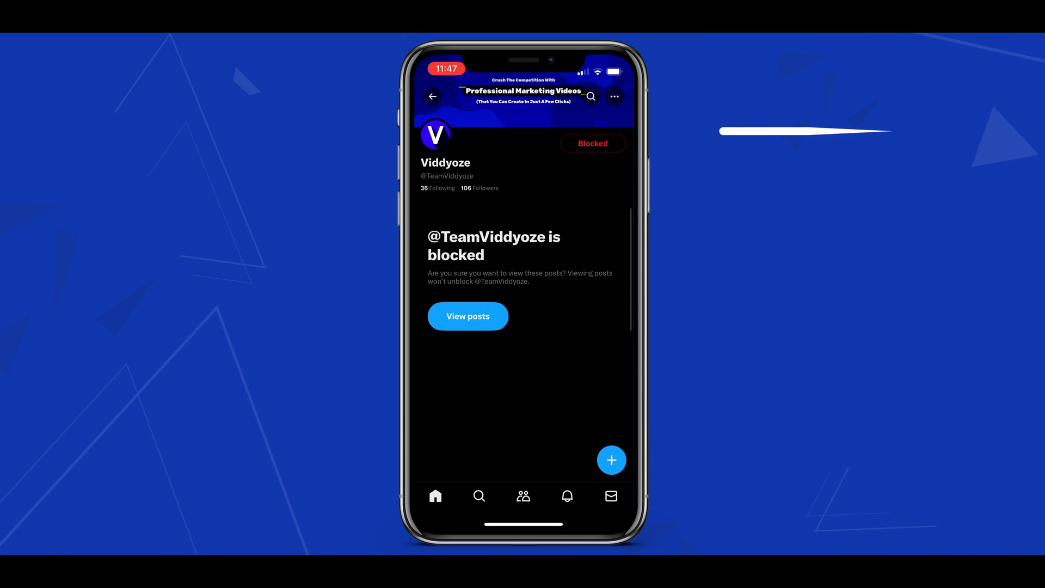
pyautogui.click(592, 144)
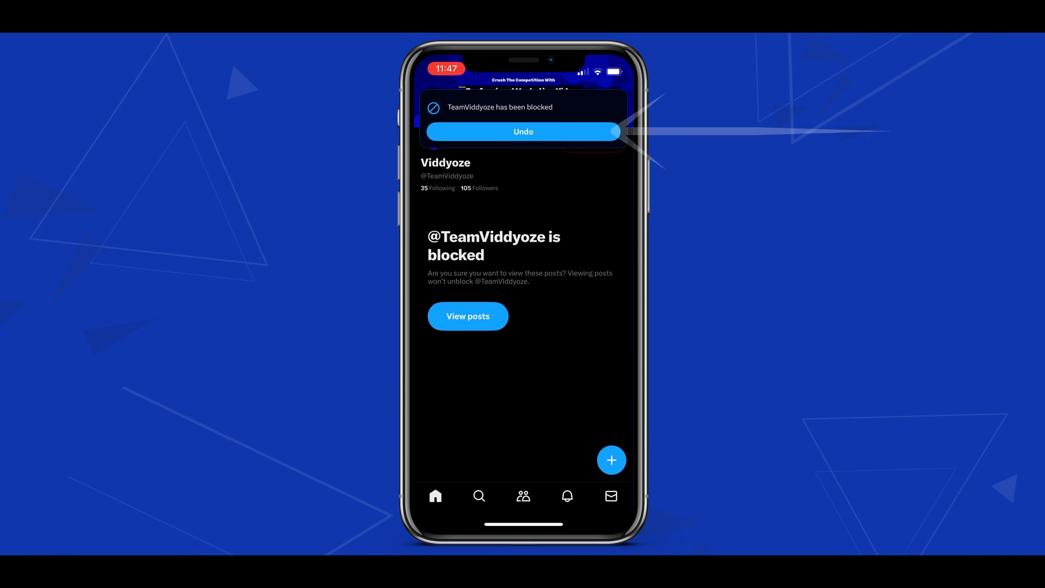
pyautogui.click(469, 315)
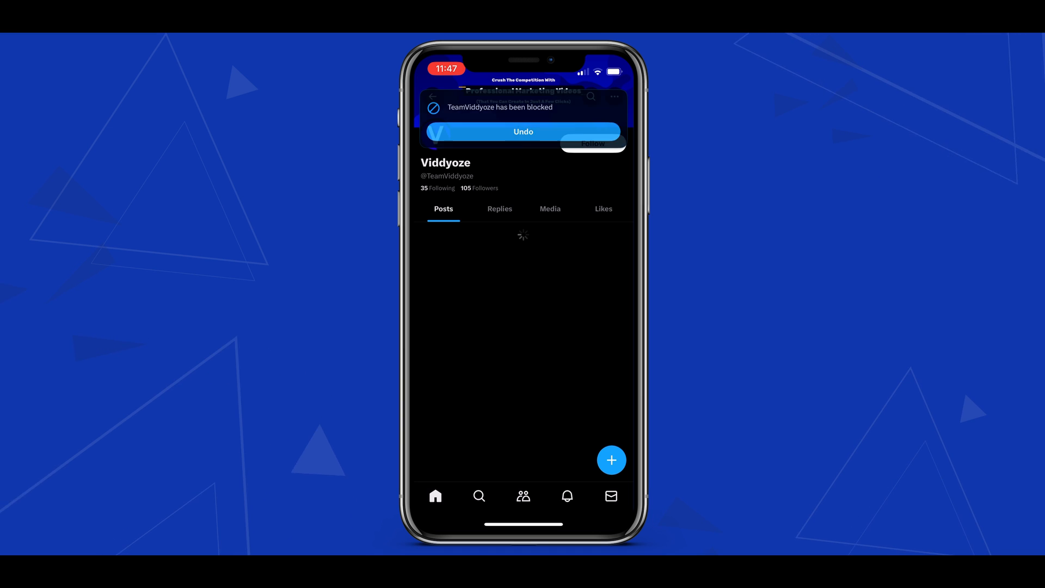